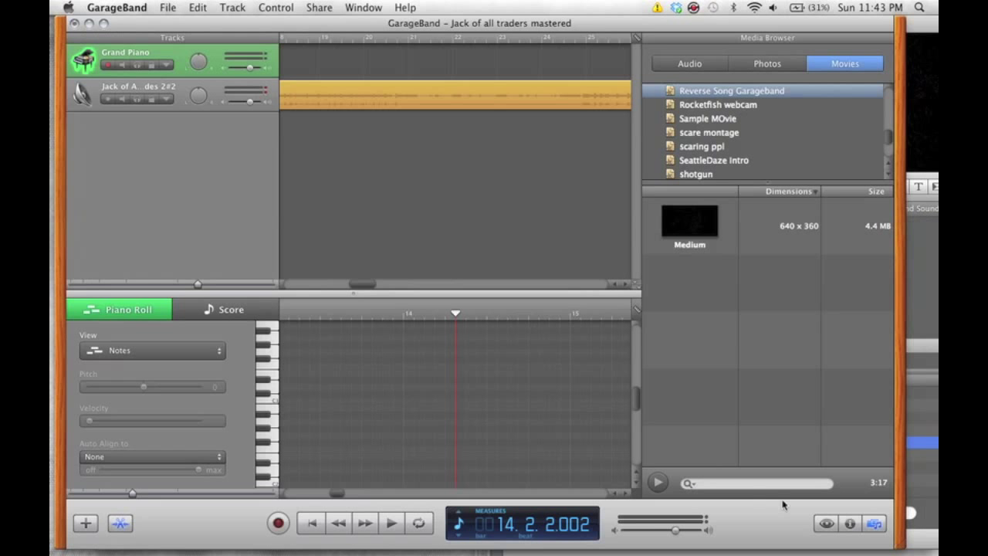
Drag the Reverse Song GarageBand movie from the Media Browser into the Tracks area.
click(874, 521)
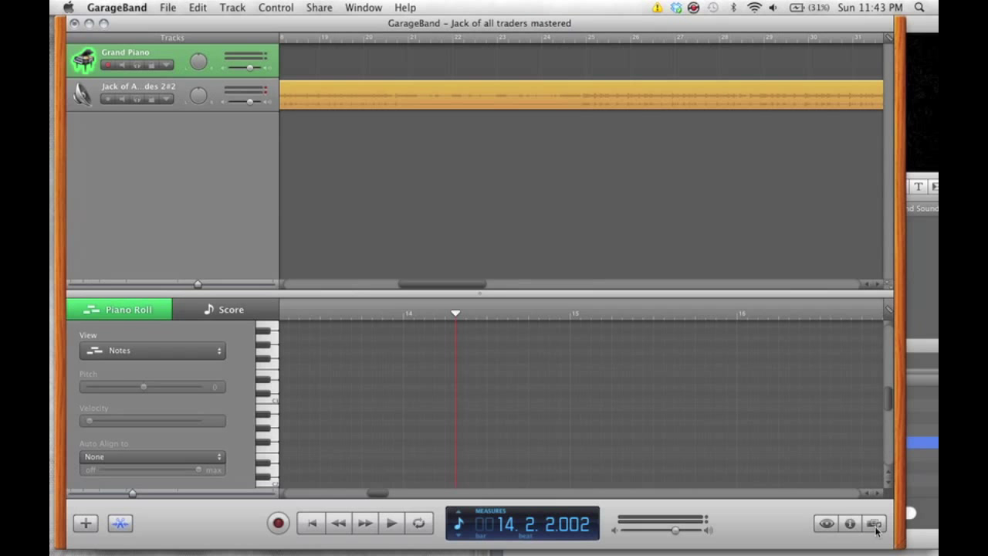
click(871, 525)
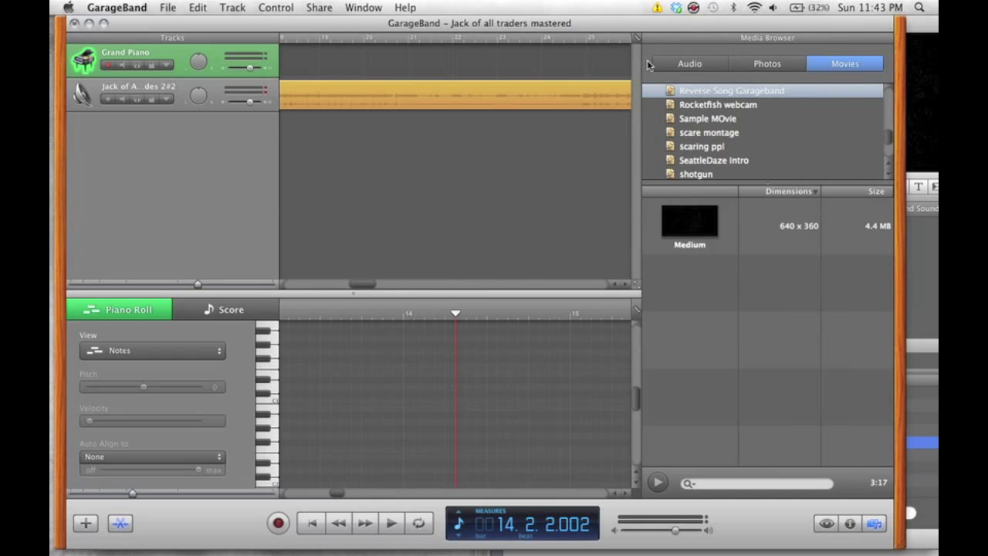
mouse_move(684, 75)
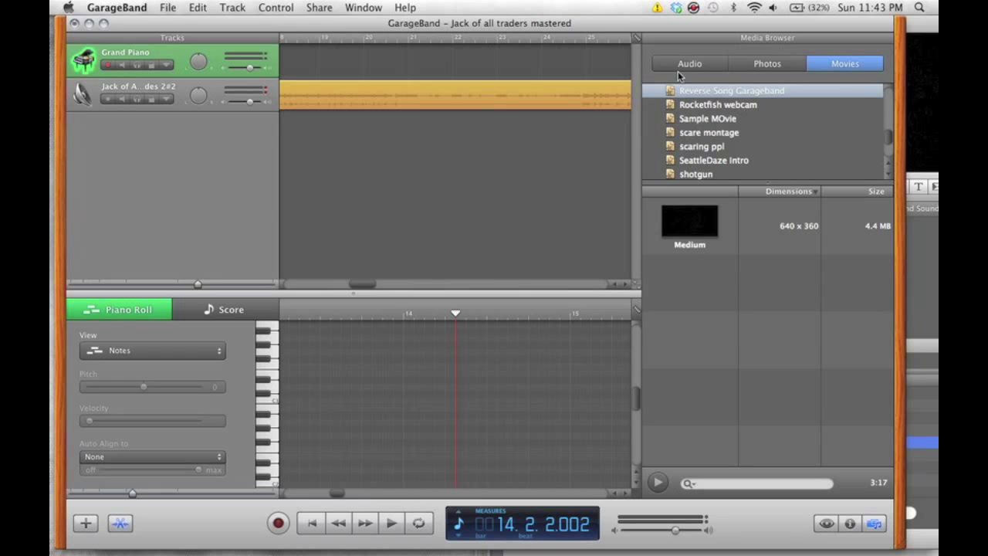
mouse_move(842, 72)
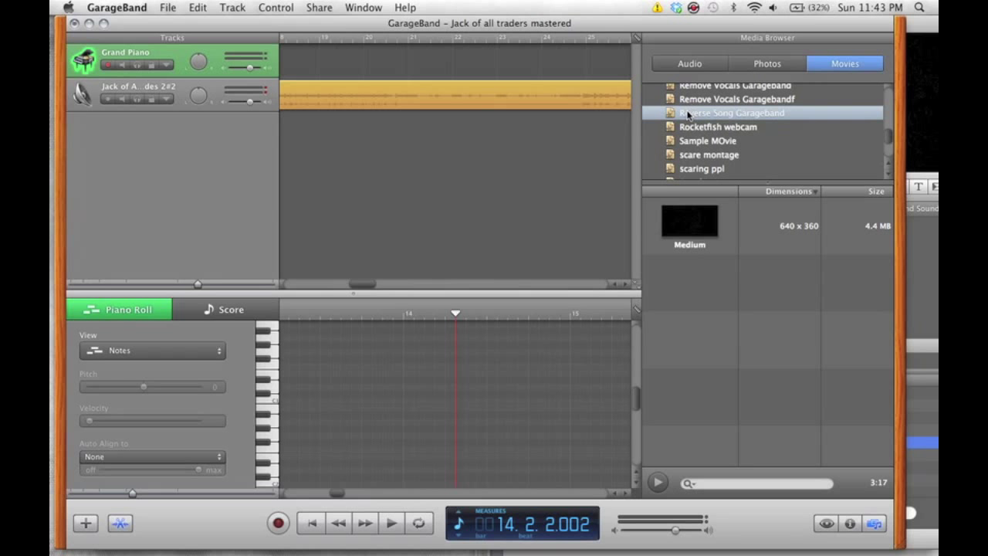
click(692, 224)
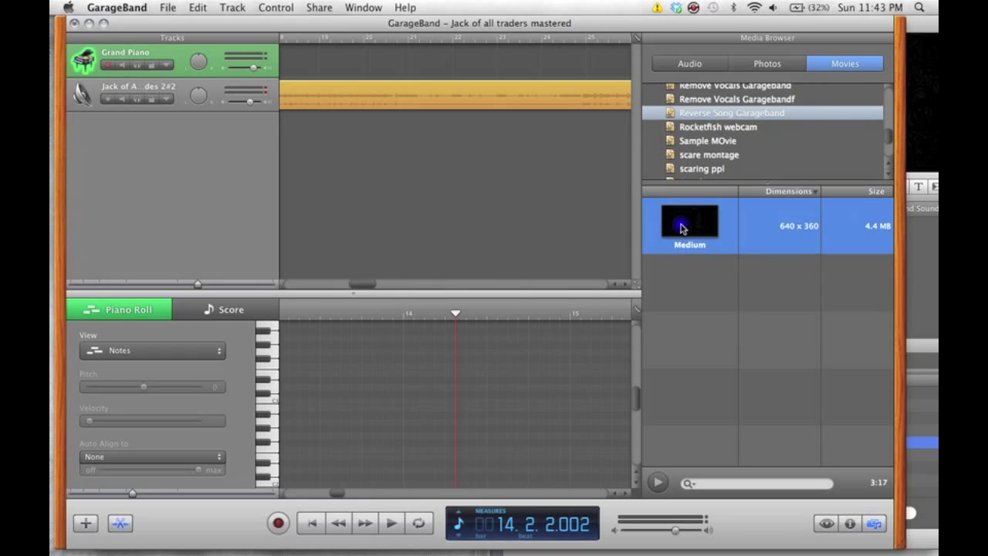
drag(688, 224, 378, 77)
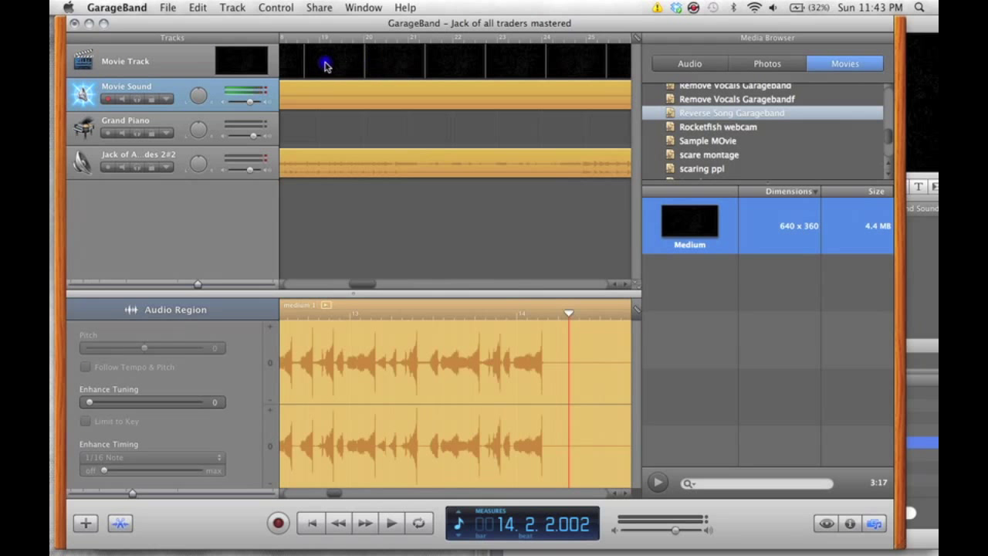
Delete the selected Movie Track via Track > Delete Track, keeping the Movie Sound audio.
click(138, 61)
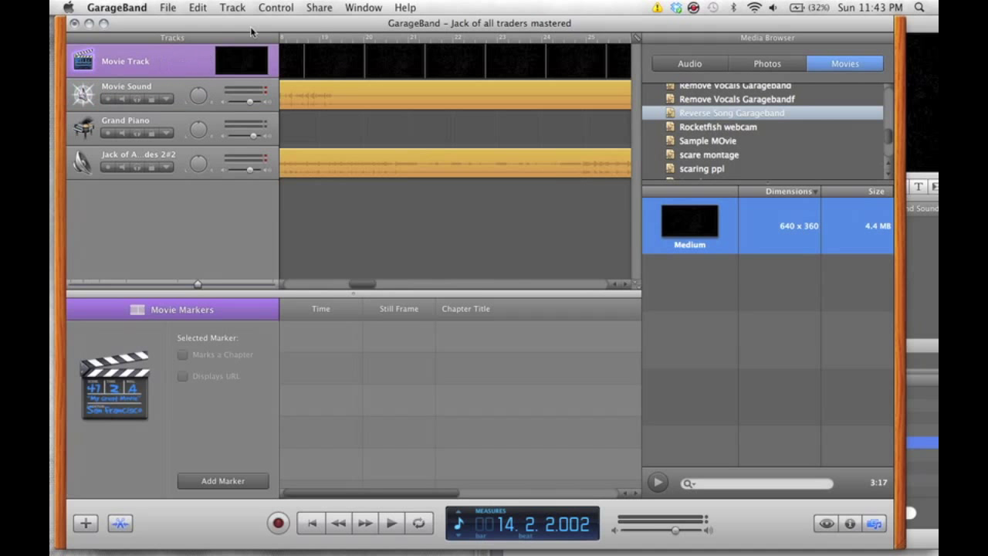
click(231, 7)
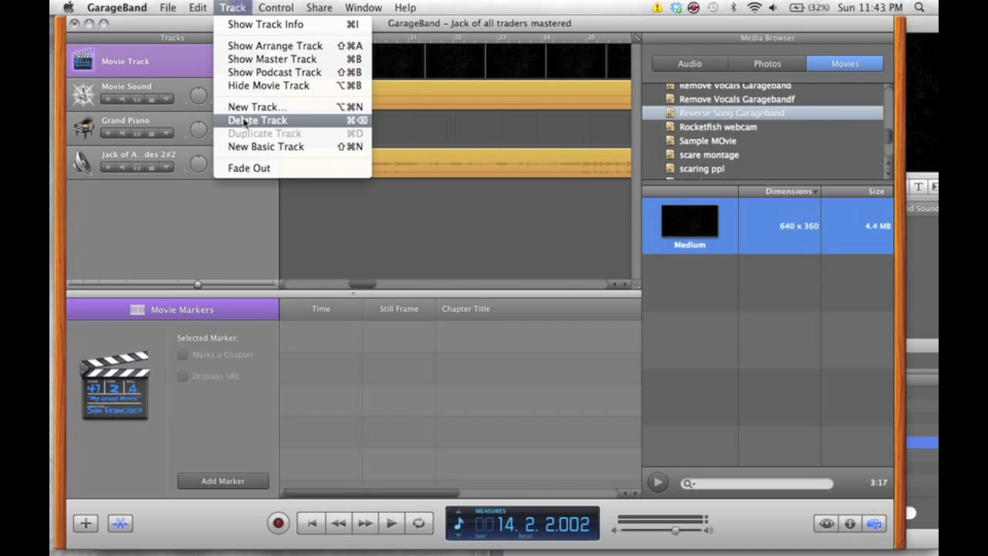
click(256, 121)
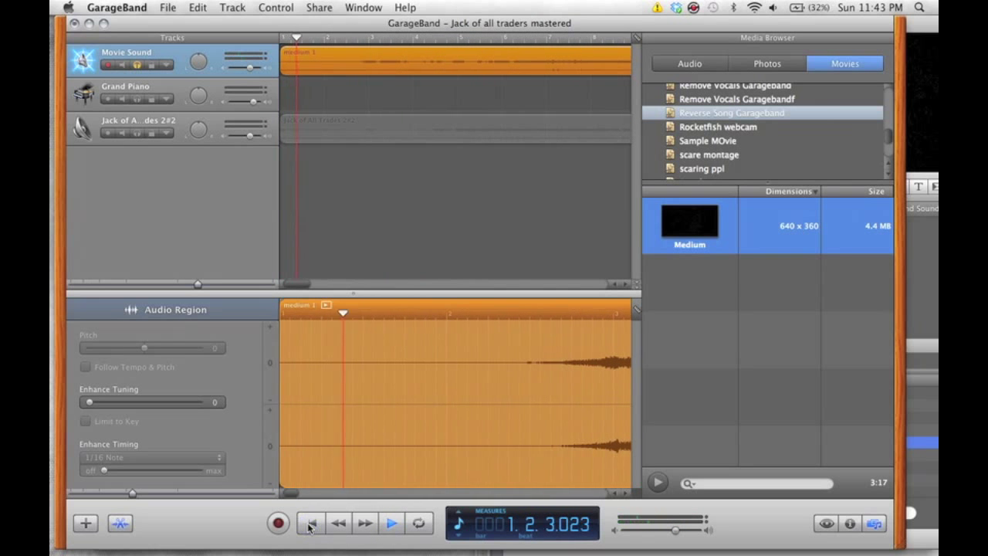
Use the transport controls to play the Movie Sound region past measure 10.
click(392, 522)
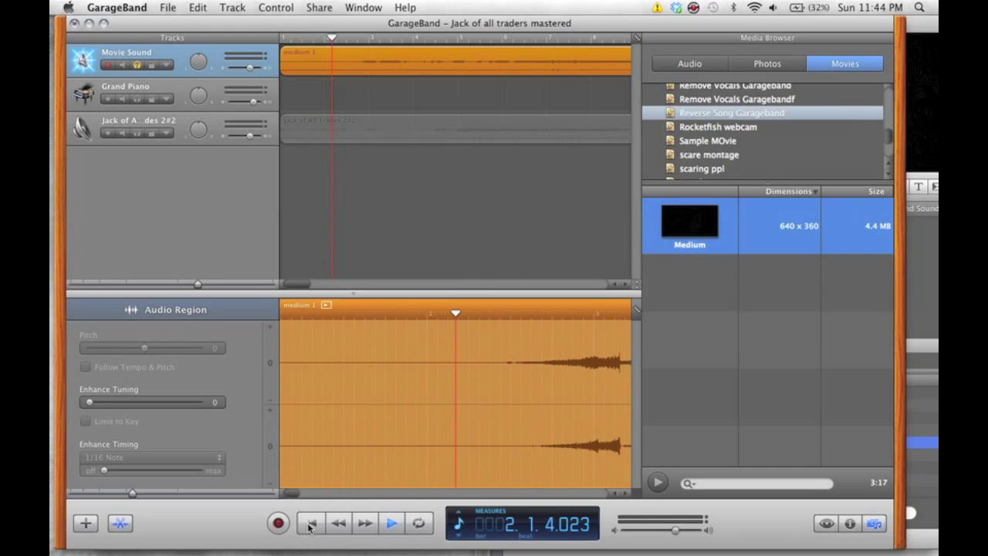
click(389, 523)
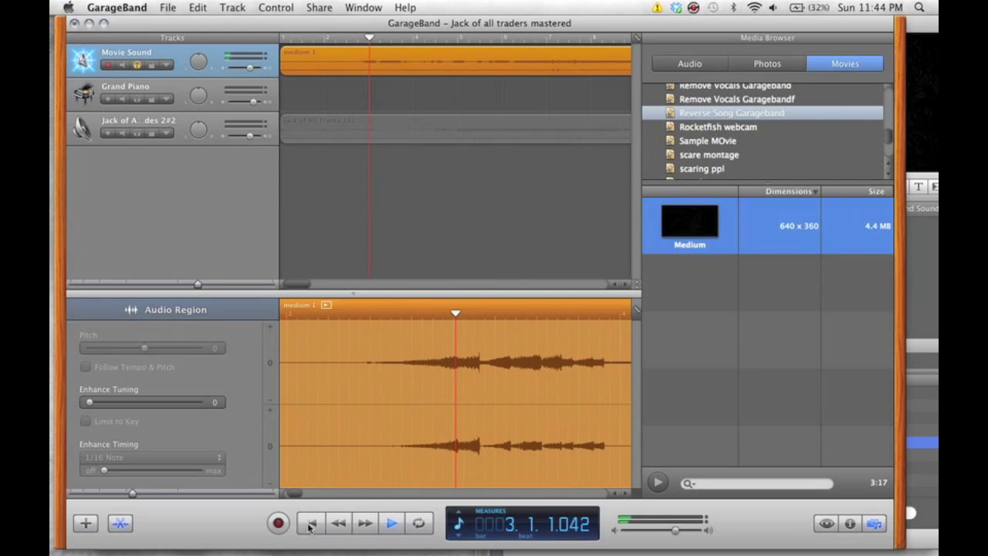
click(391, 525)
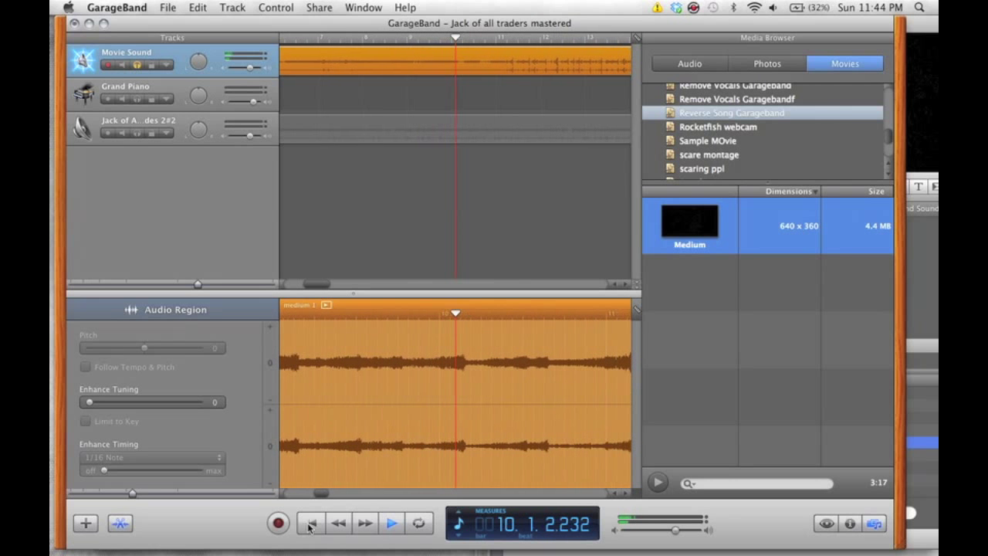
click(392, 522)
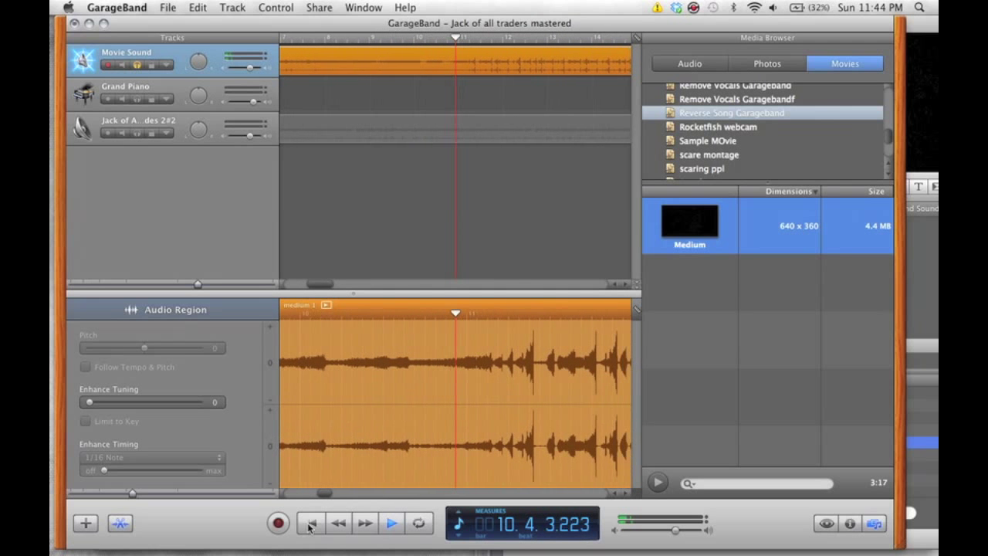